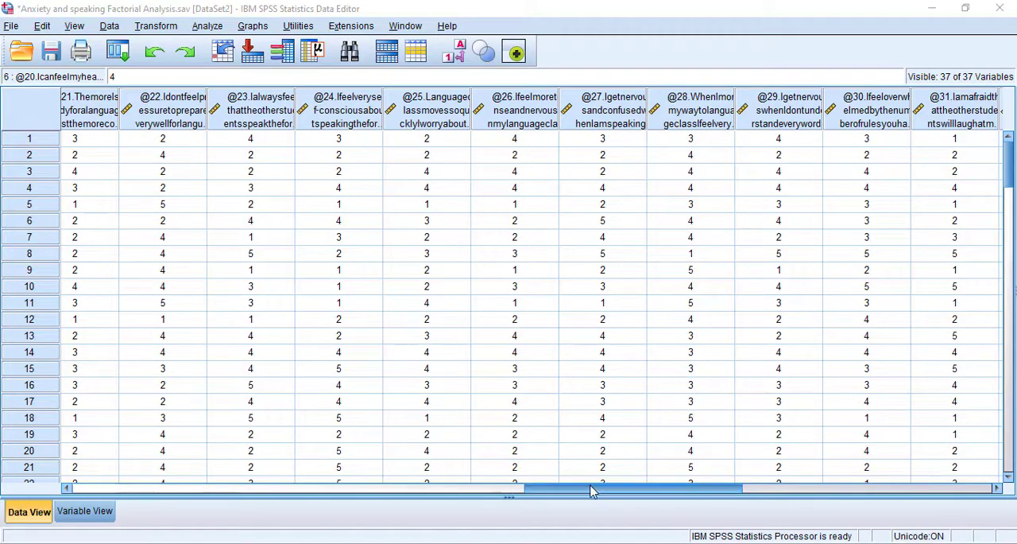
Step: Review how the questionnaire item responses are value-labelled, then leave the labels view
{"action": "left_click_drag", "start_coordinate": [591, 488], "coordinate": [648, 488]}
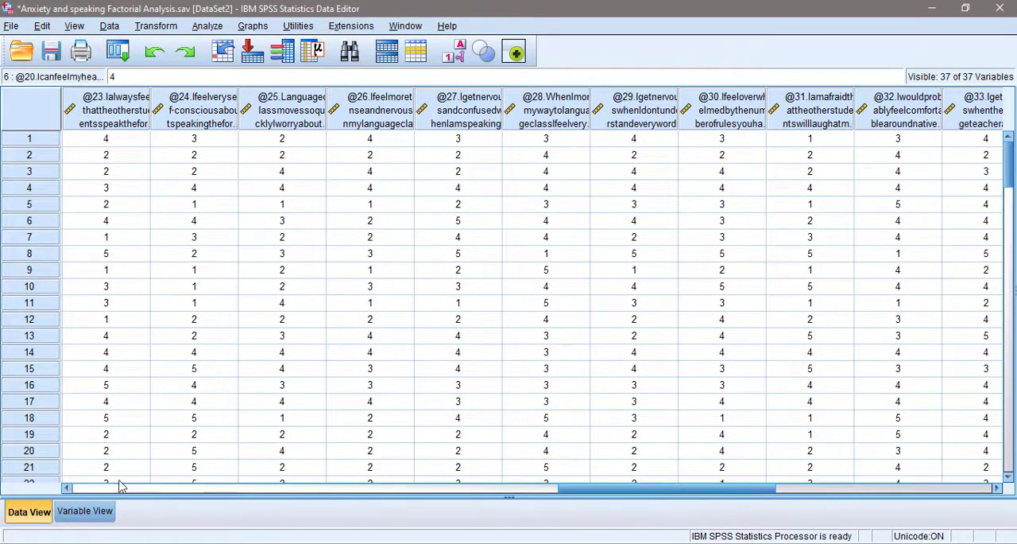
{"action": "left_click", "coordinate": [85, 510]}
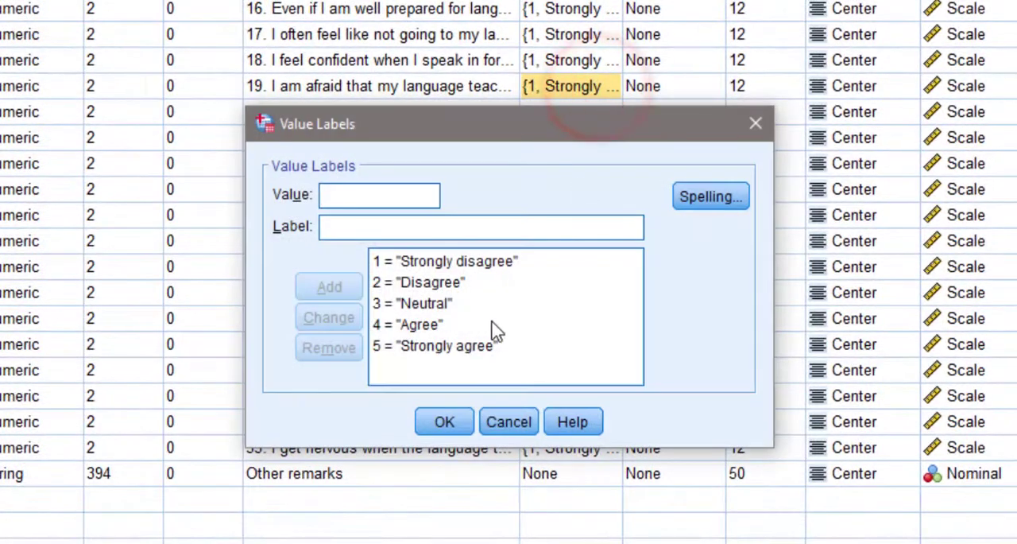
{"action": "left_click", "coordinate": [411, 302]}
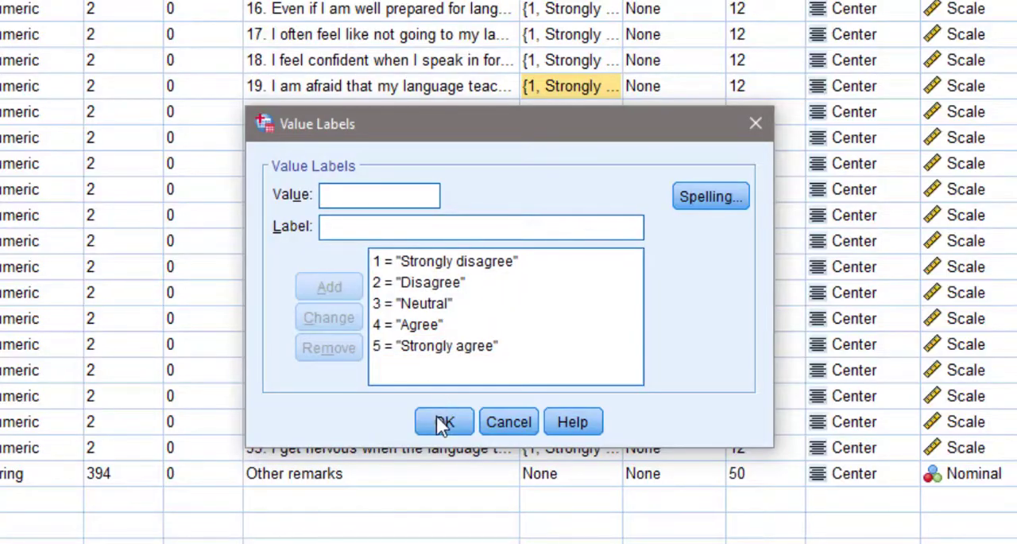
{"action": "left_click", "coordinate": [443, 422]}
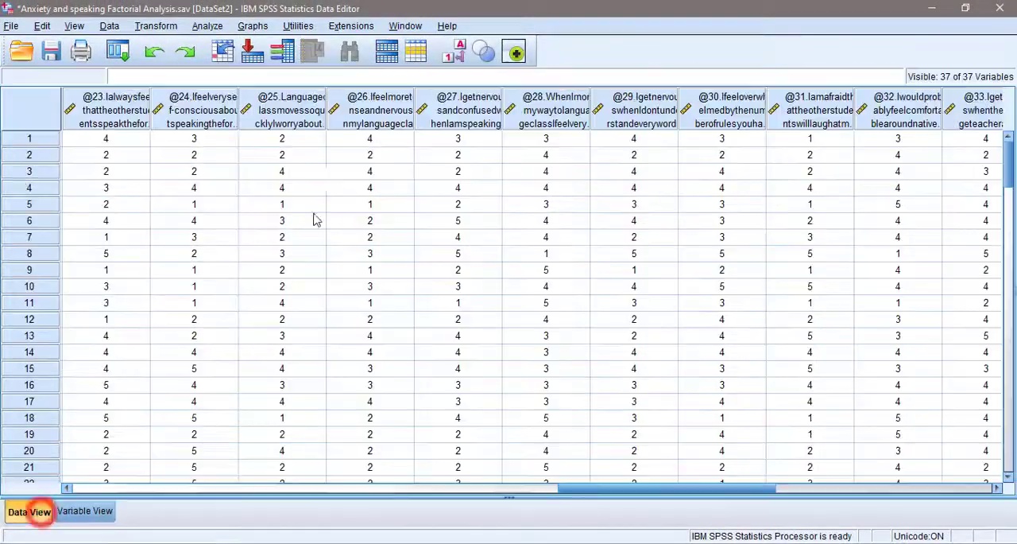
Step: Start a Factor analysis from Analyze > Dimension Reduction with the numbered items as variables
{"action": "left_click", "coordinate": [207, 25]}
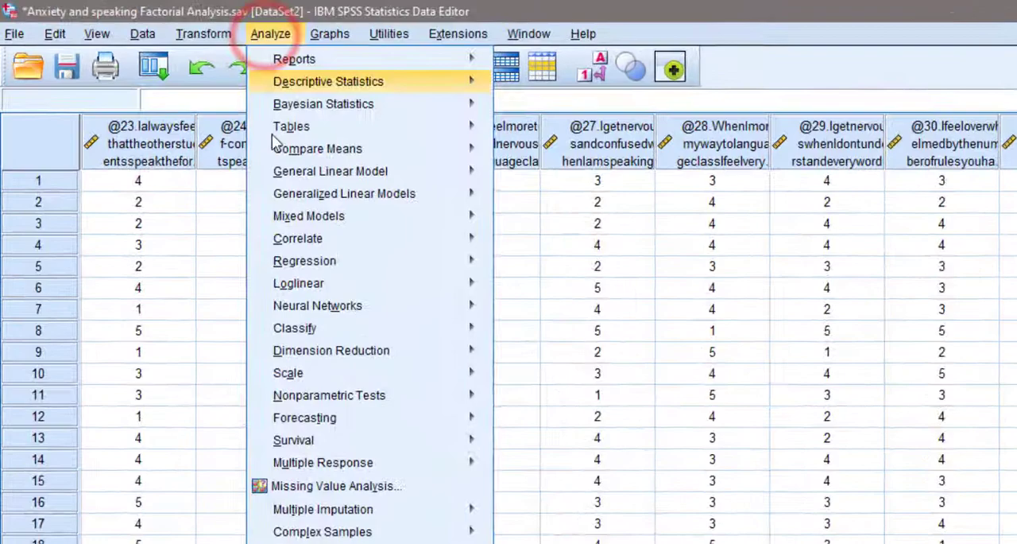
{"action": "mouse_move", "coordinate": [331, 349]}
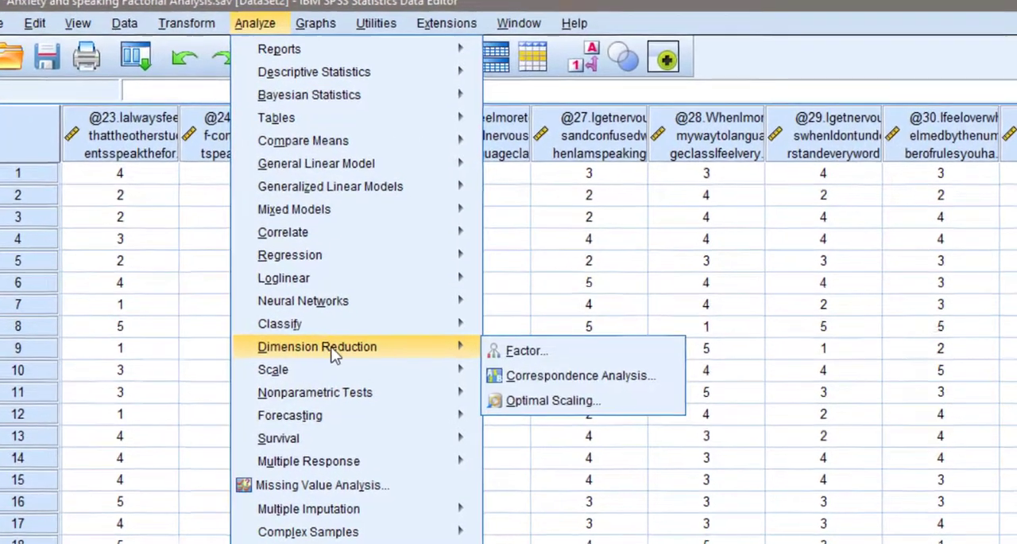
{"action": "left_click", "coordinate": [526, 350]}
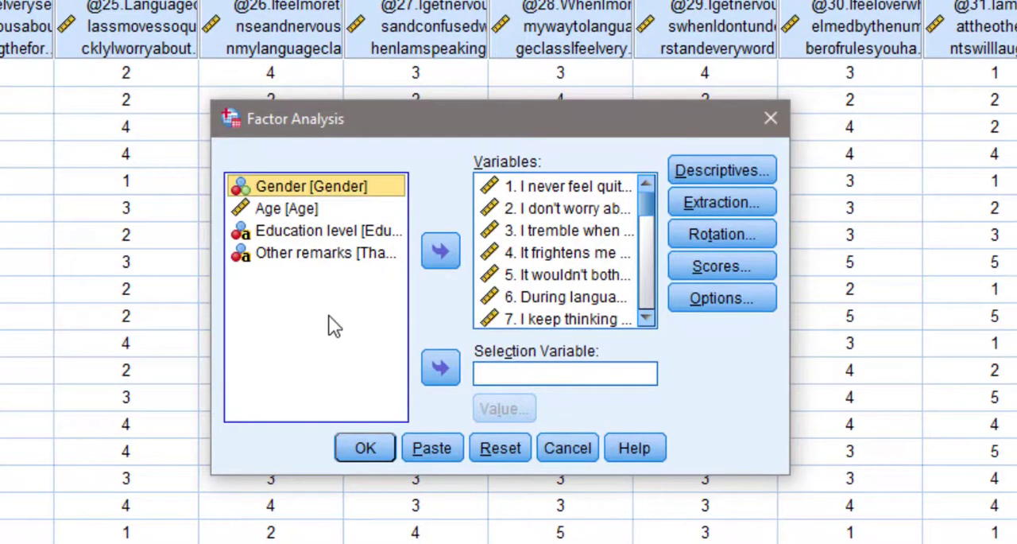
{"action": "mouse_move", "coordinate": [341, 321]}
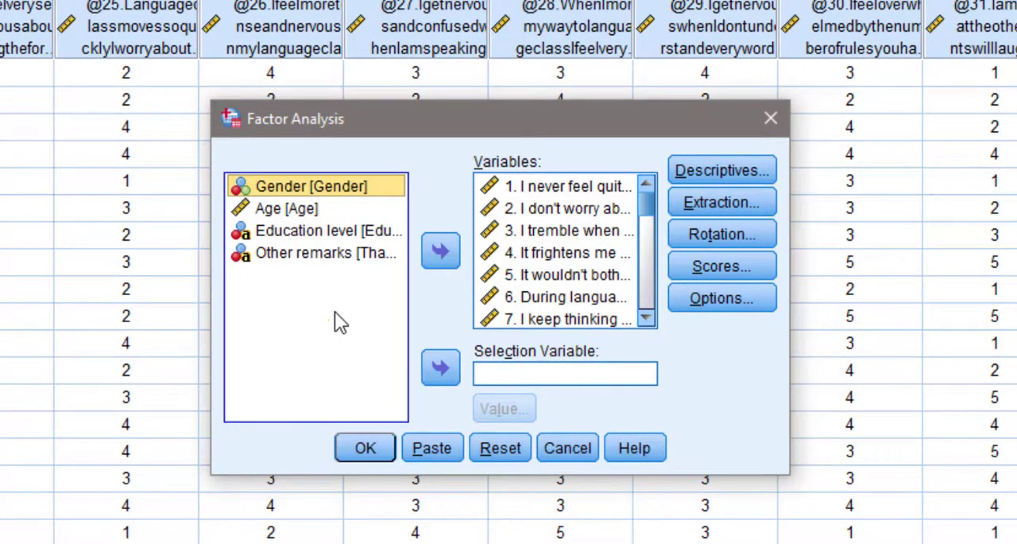
{"action": "mouse_move", "coordinate": [310, 333]}
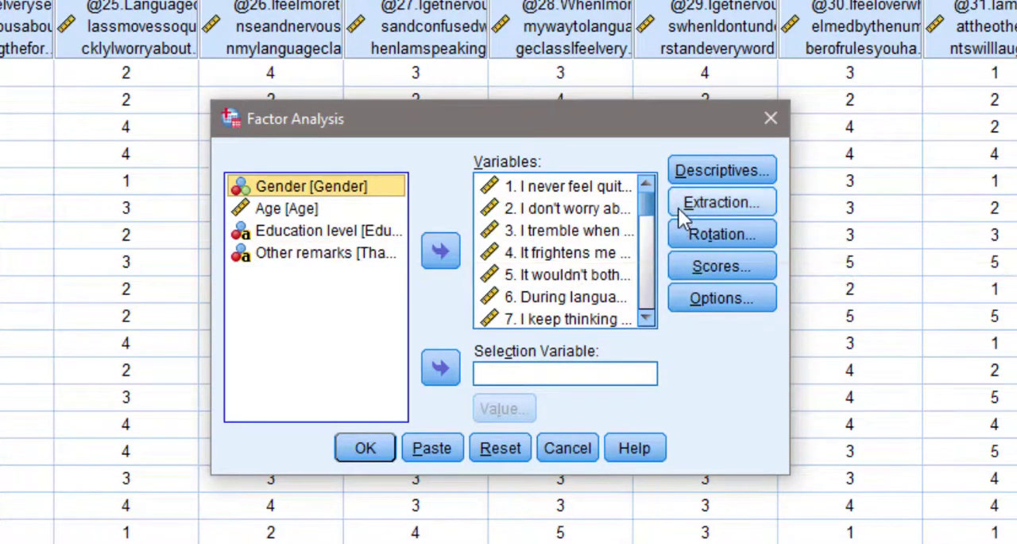
{"action": "scroll", "scroll_direction": "down", "scroll_amount": 3}
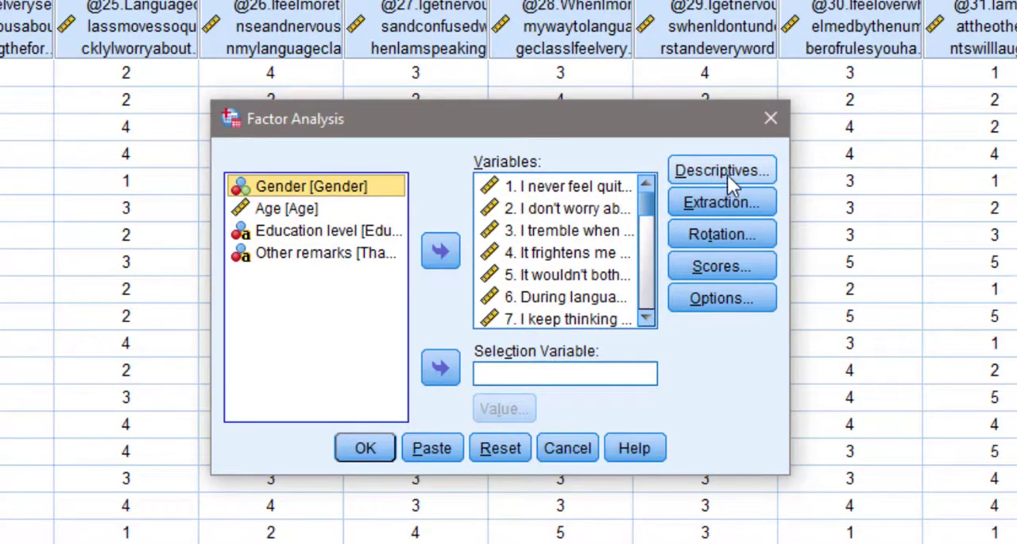
{"action": "left_click", "coordinate": [722, 170]}
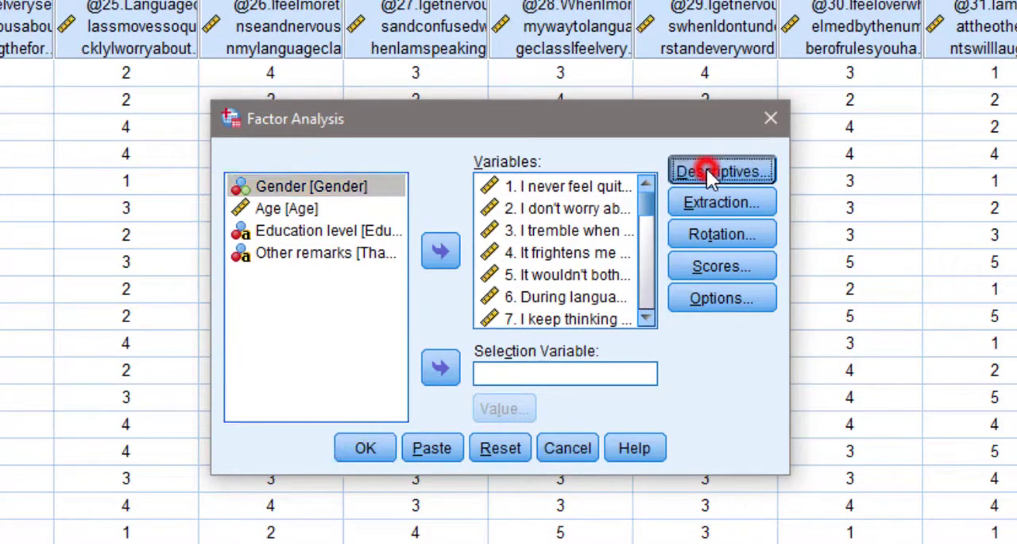
Step: Request univariate descriptives, coefficients, significance levels, determinant and KMO/Bartlett's test
{"action": "left_click", "coordinate": [720, 171]}
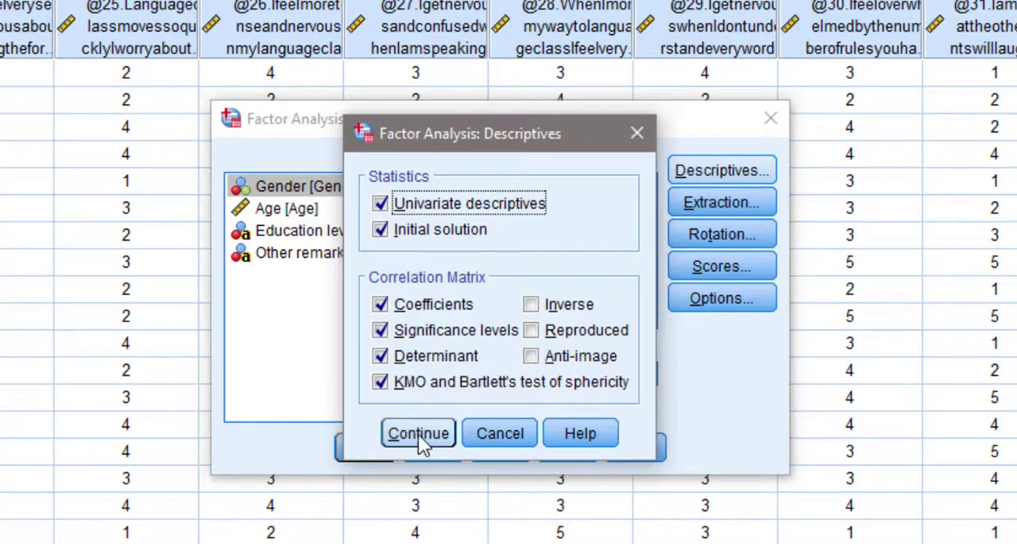
{"action": "left_click", "coordinate": [417, 433]}
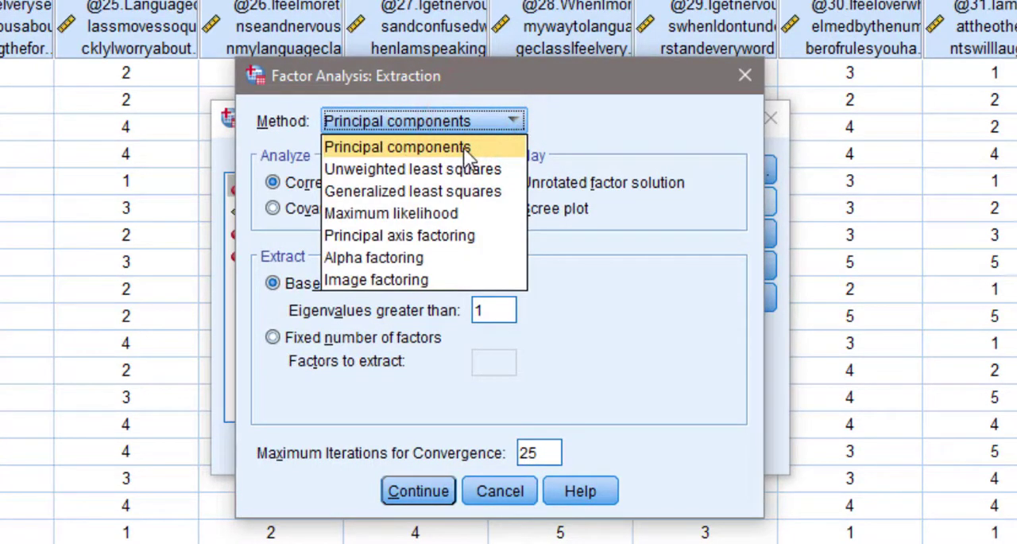
Step: Keep principal components on the correlation matrix, eigenvalues above 1, with a scree plot
{"action": "left_click", "coordinate": [397, 146]}
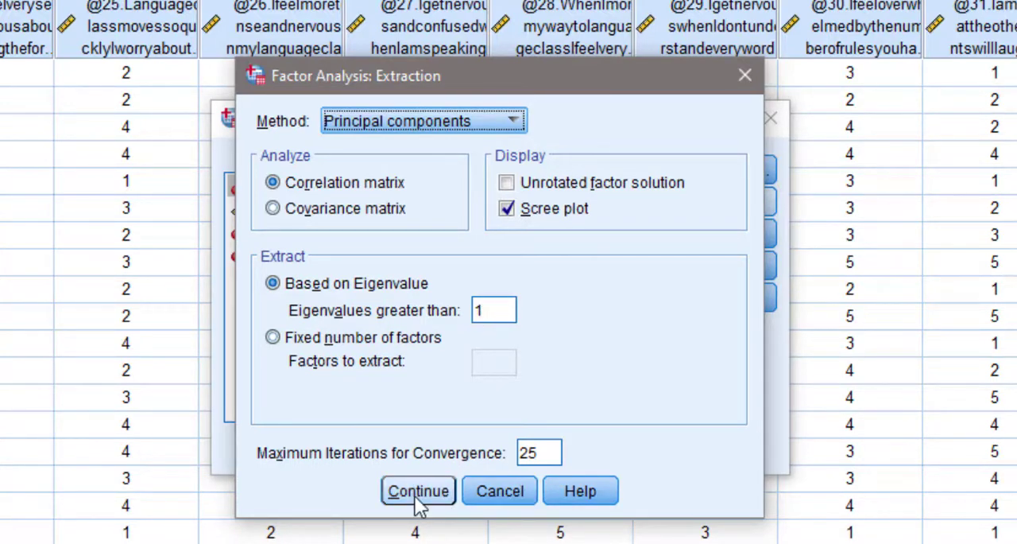
{"action": "left_click", "coordinate": [416, 489]}
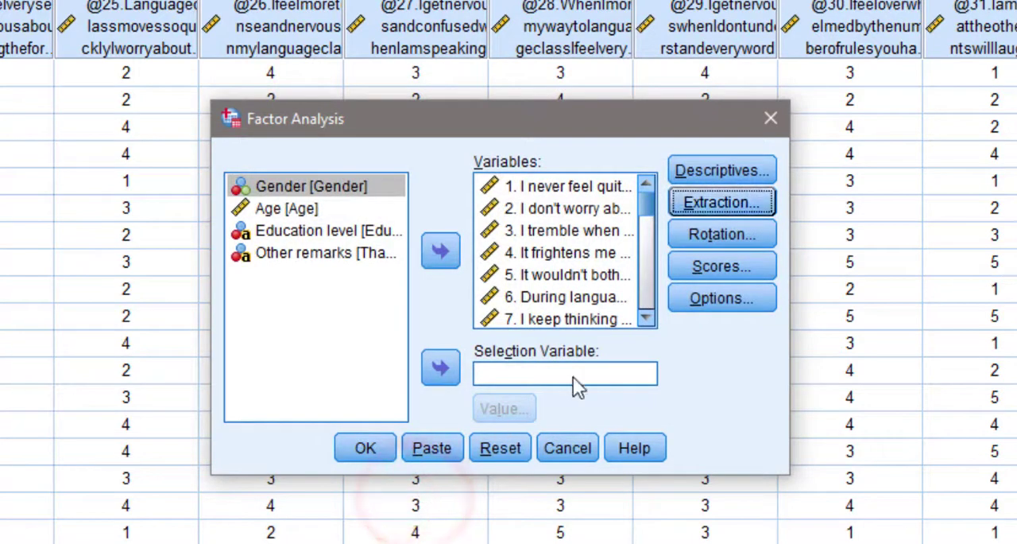
Step: Set Varimax rotation with the rotated solution displayed, after briefly trying direct oblimin
{"action": "left_click", "coordinate": [720, 234]}
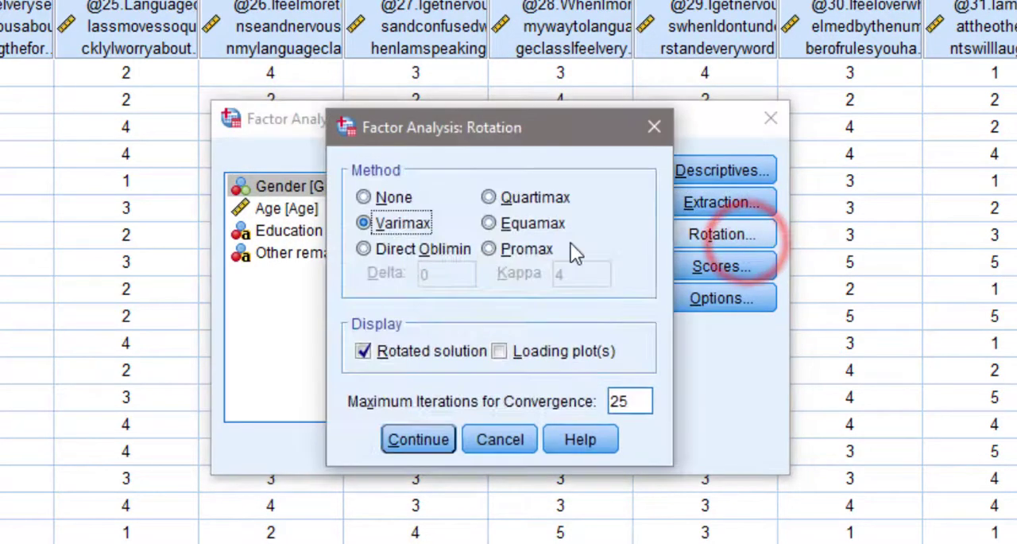
{"action": "left_click", "coordinate": [364, 248]}
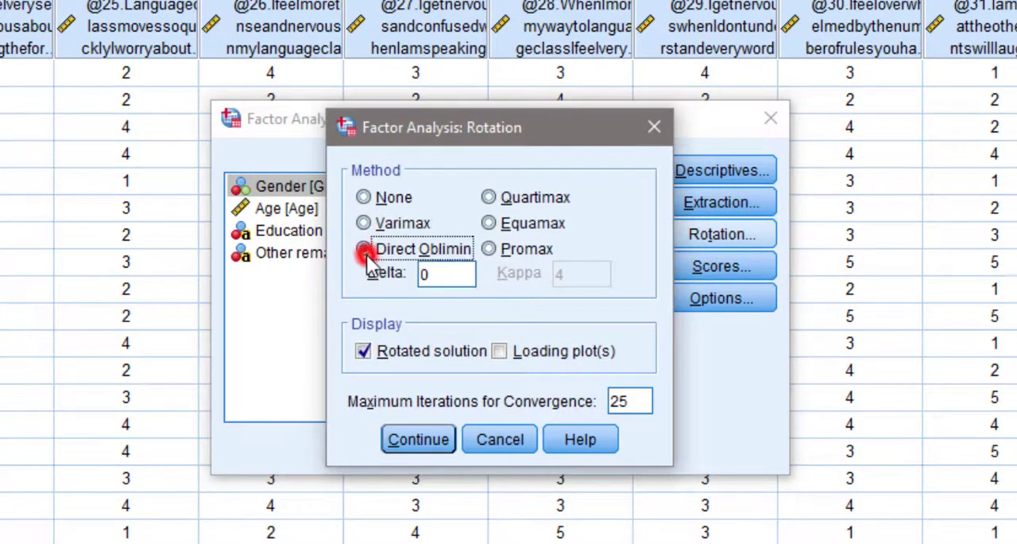
{"action": "left_click", "coordinate": [363, 248]}
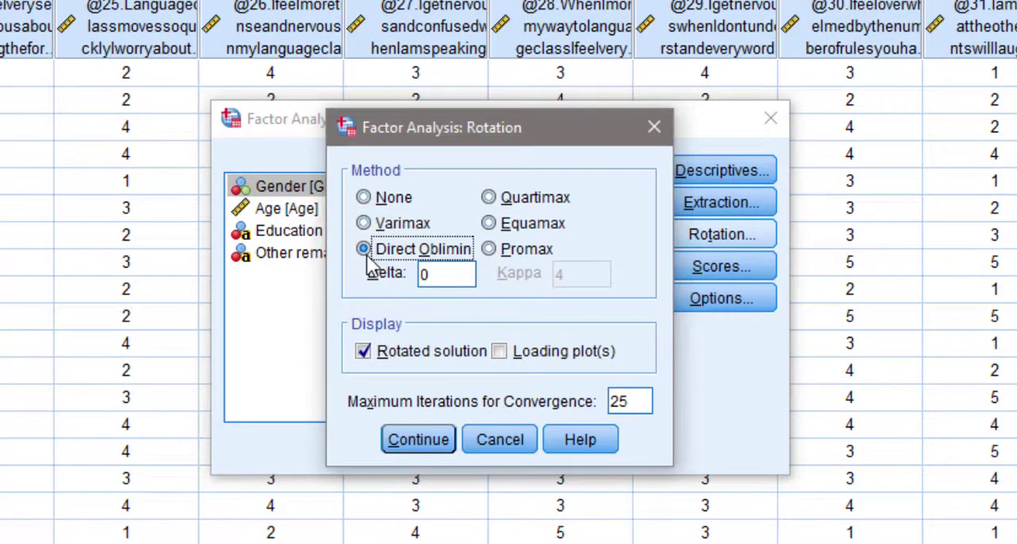
{"action": "left_click", "coordinate": [364, 222]}
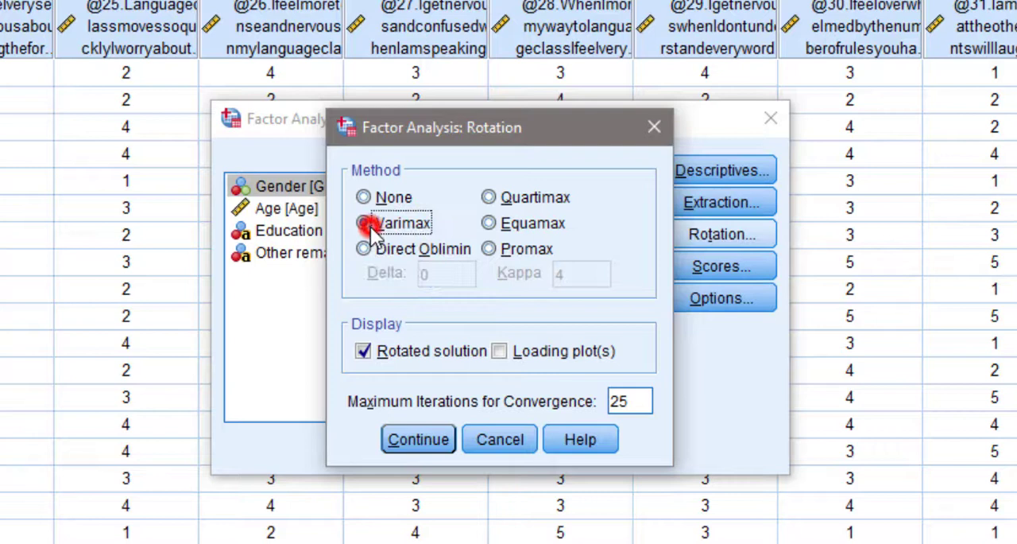
{"action": "left_click", "coordinate": [364, 223]}
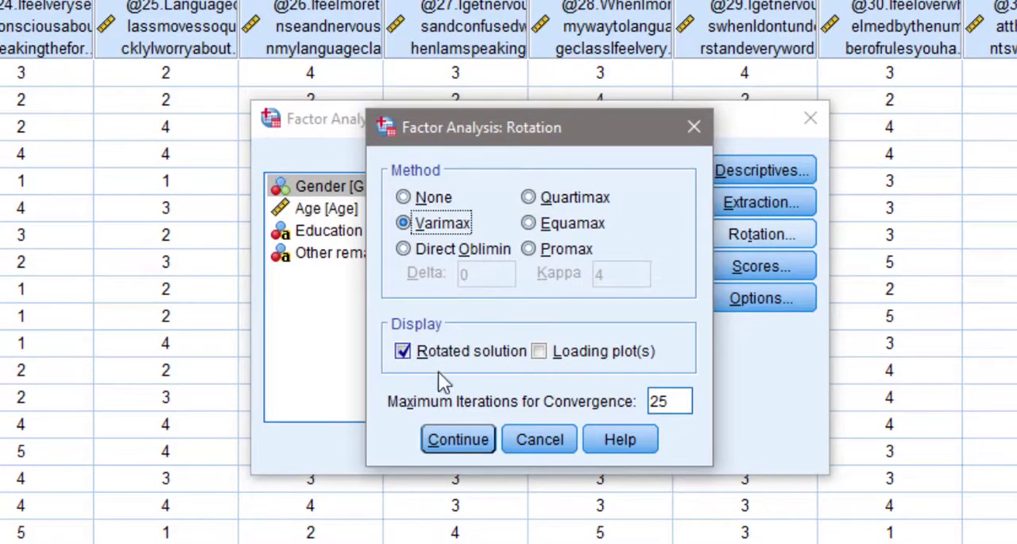
{"action": "left_click", "coordinate": [458, 439]}
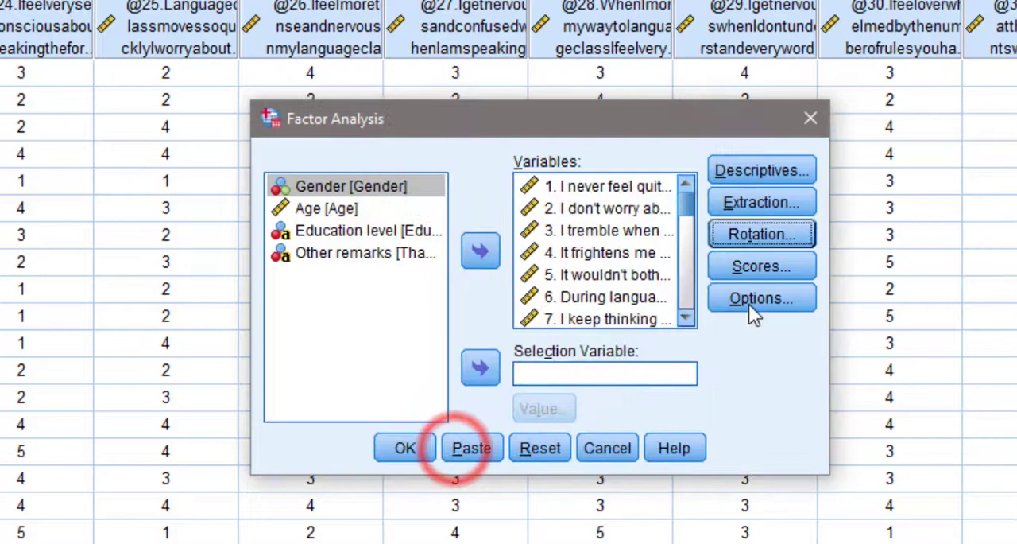
Step: Leave factor scores unsaved in the Scores settings
{"action": "left_click", "coordinate": [759, 265]}
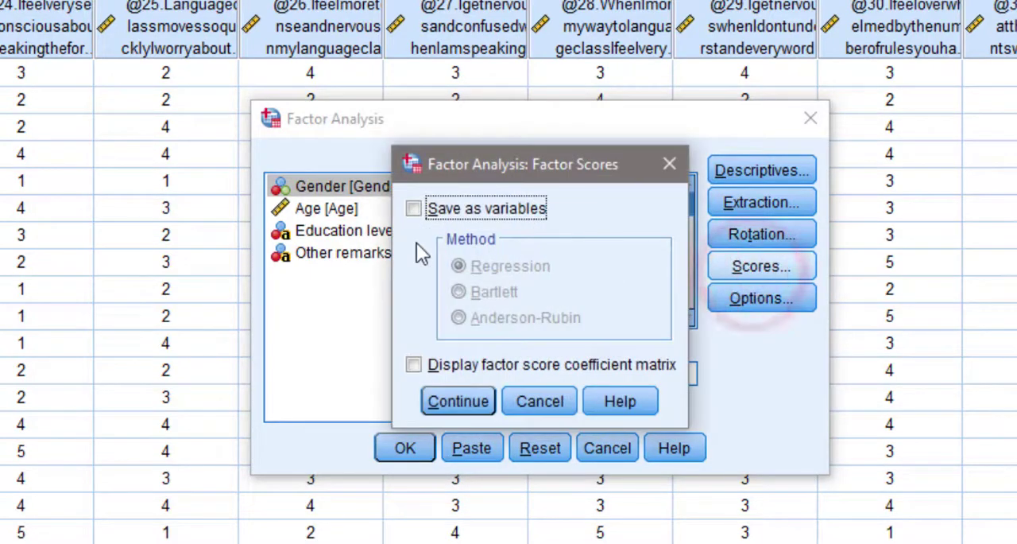
{"action": "left_click", "coordinate": [669, 164]}
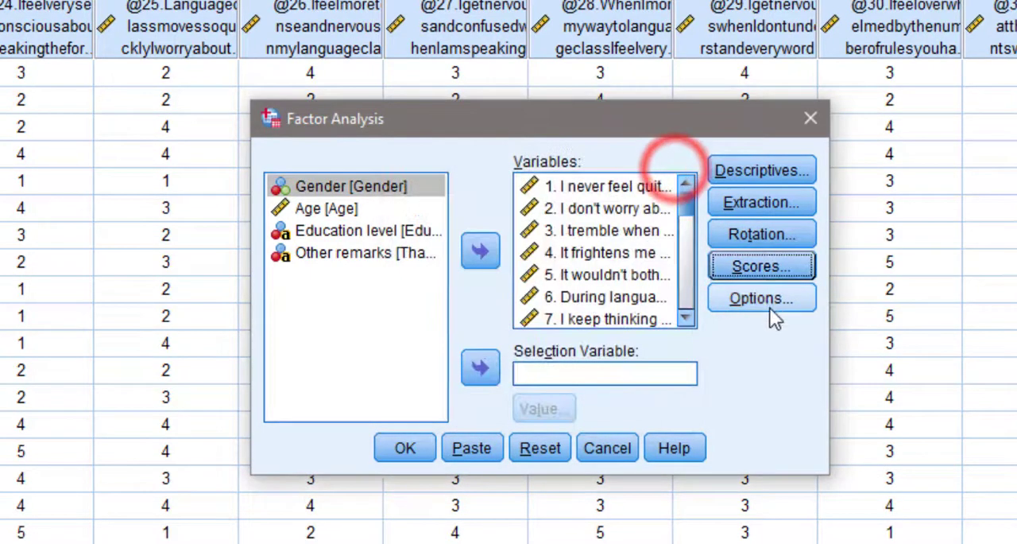
Step: Exclude cases listwise, sort loadings by size and suppress coefficients below .30
{"action": "left_click", "coordinate": [760, 297]}
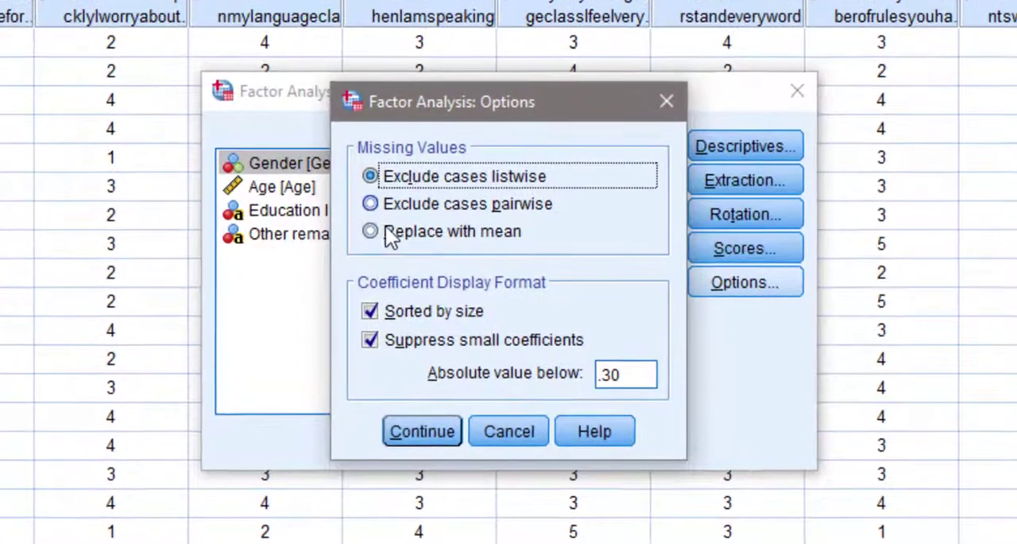
{"action": "mouse_move", "coordinate": [521, 302]}
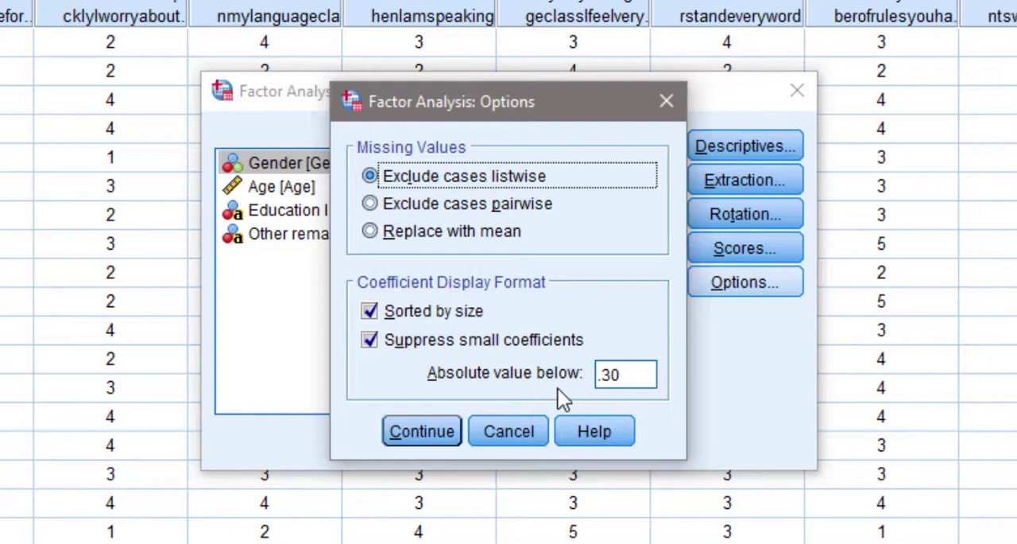
{"action": "left_click", "coordinate": [625, 376]}
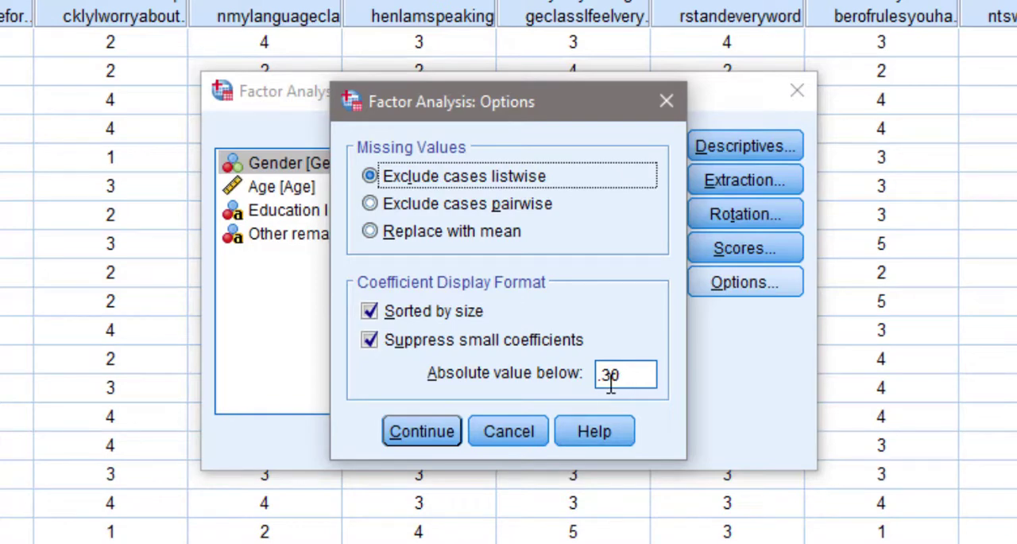
{"action": "left_click", "coordinate": [421, 431]}
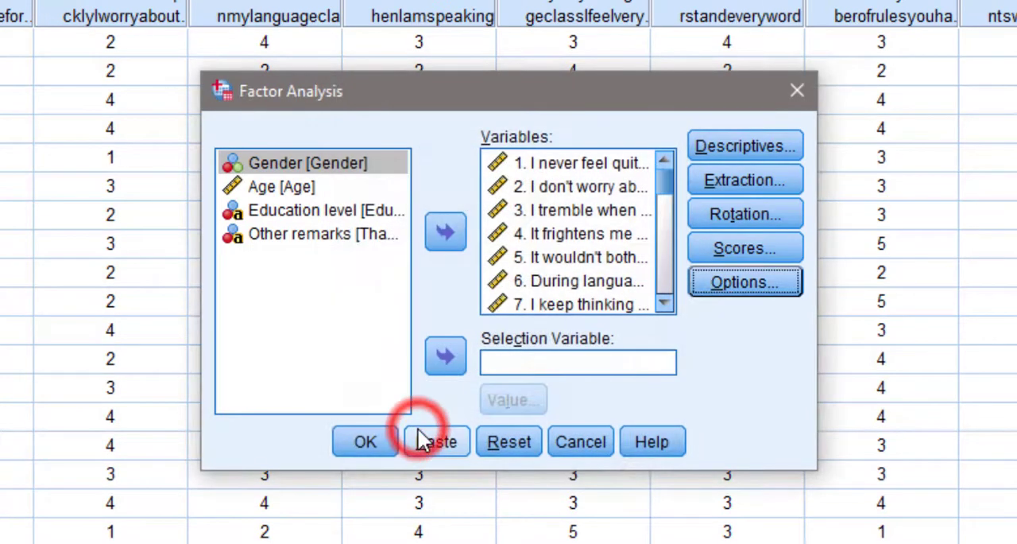
Step: Run the factor analysis and move through descriptives and the correlation matrix to its significance rows
{"action": "left_click", "coordinate": [365, 442]}
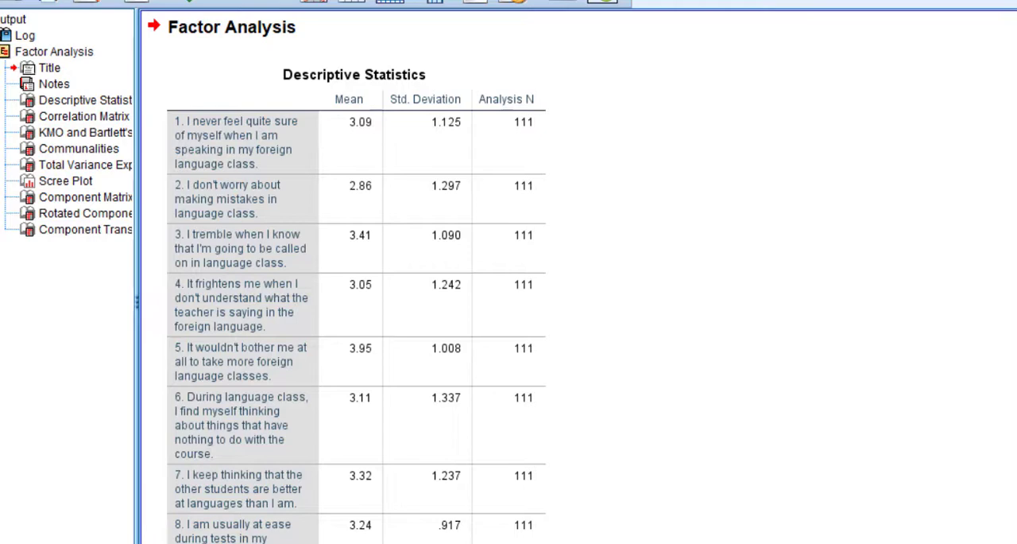
{"action": "scroll", "scroll_direction": "down", "scroll_amount": 3}
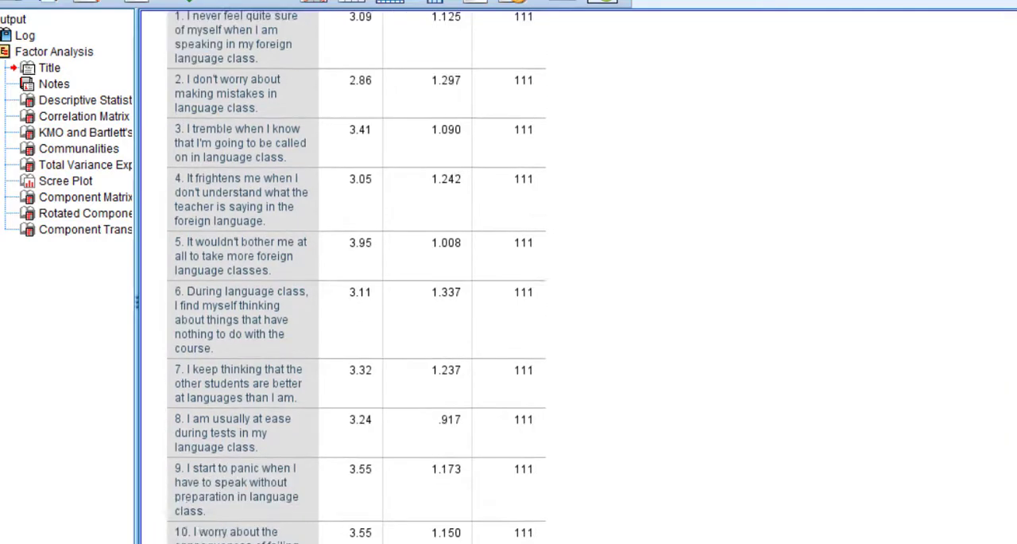
{"action": "scroll", "scroll_direction": "down", "scroll_amount": 3}
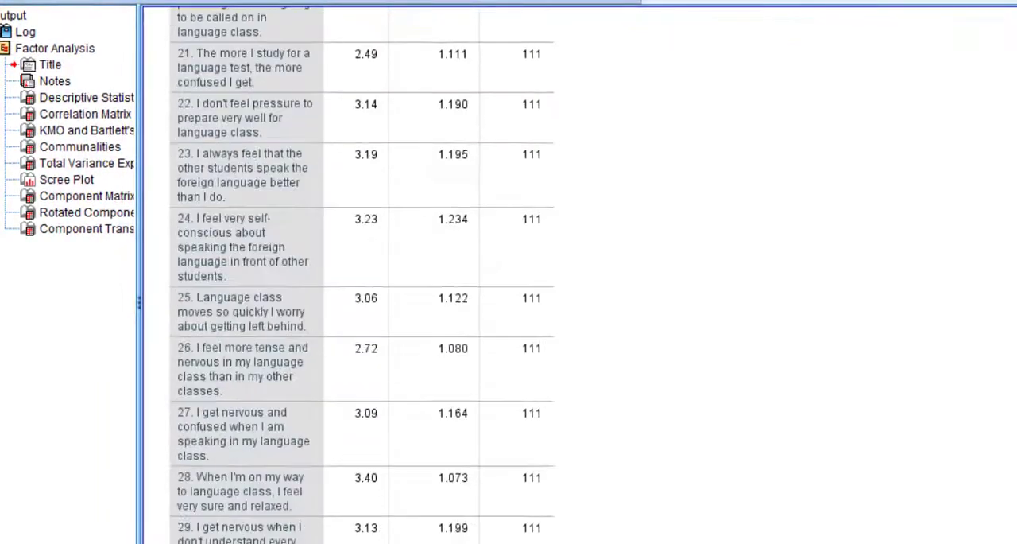
{"action": "scroll", "scroll_direction": "down", "scroll_amount": 3}
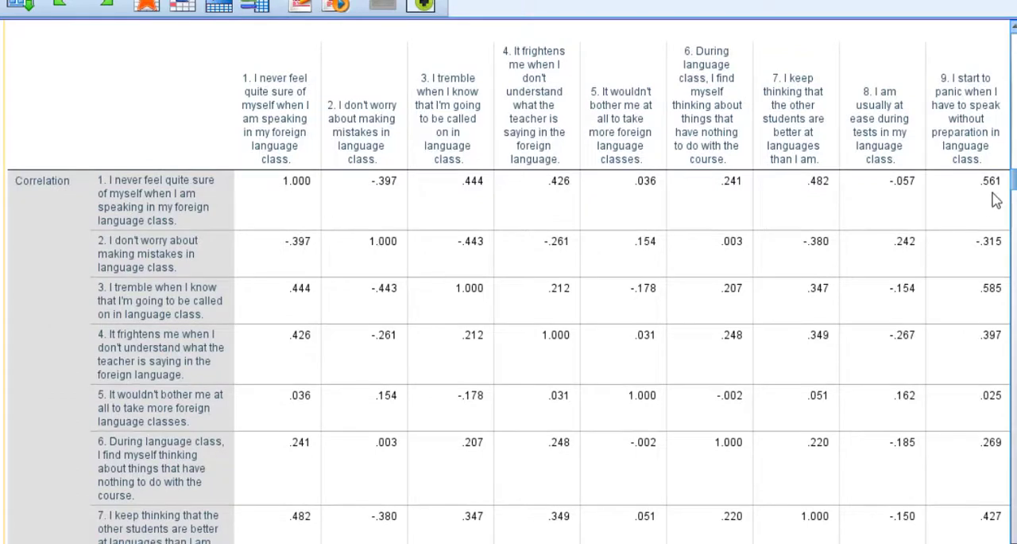
{"action": "scroll", "scroll_direction": "down", "scroll_amount": 3}
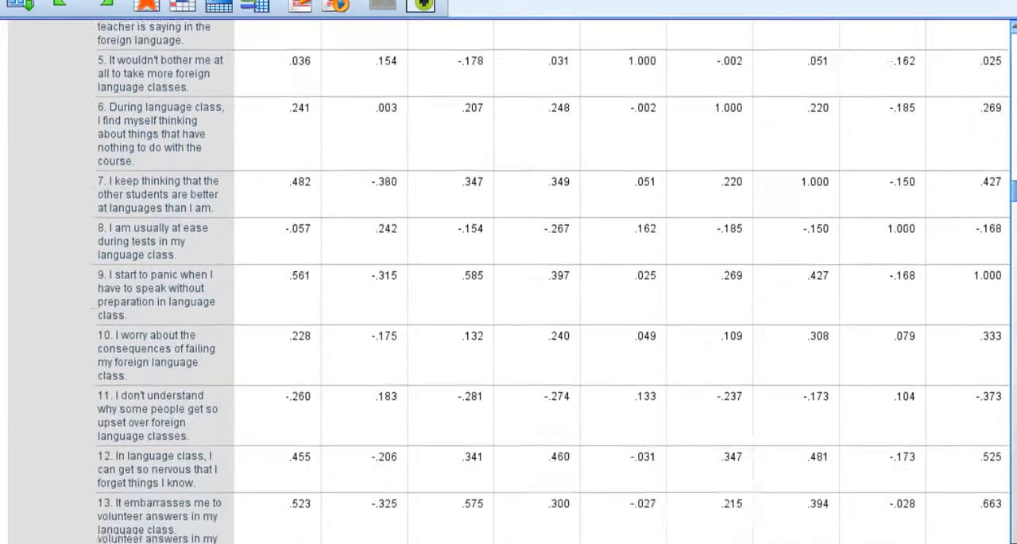
{"action": "scroll", "scroll_direction": "down", "scroll_amount": 3}
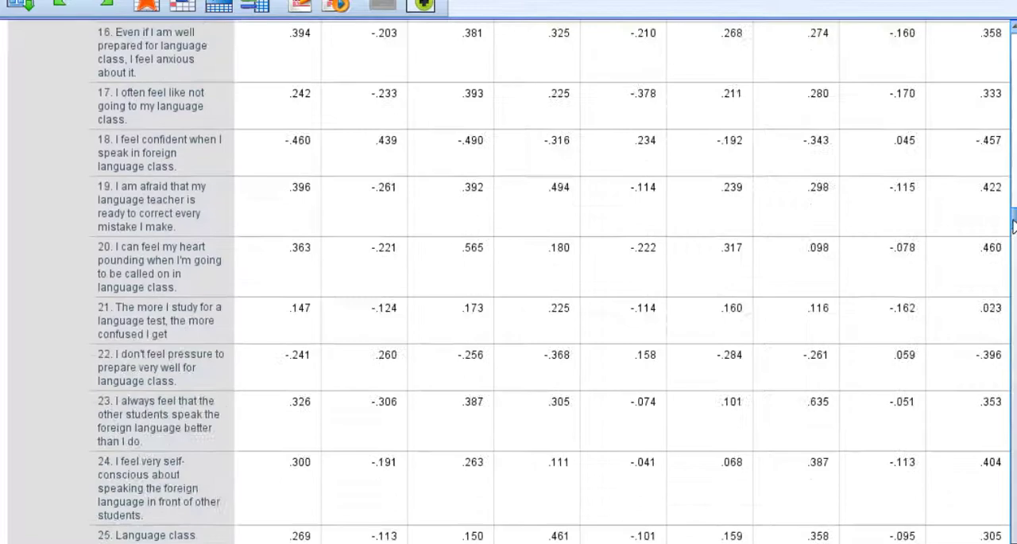
{"action": "scroll", "scroll_direction": "down", "scroll_amount": 3}
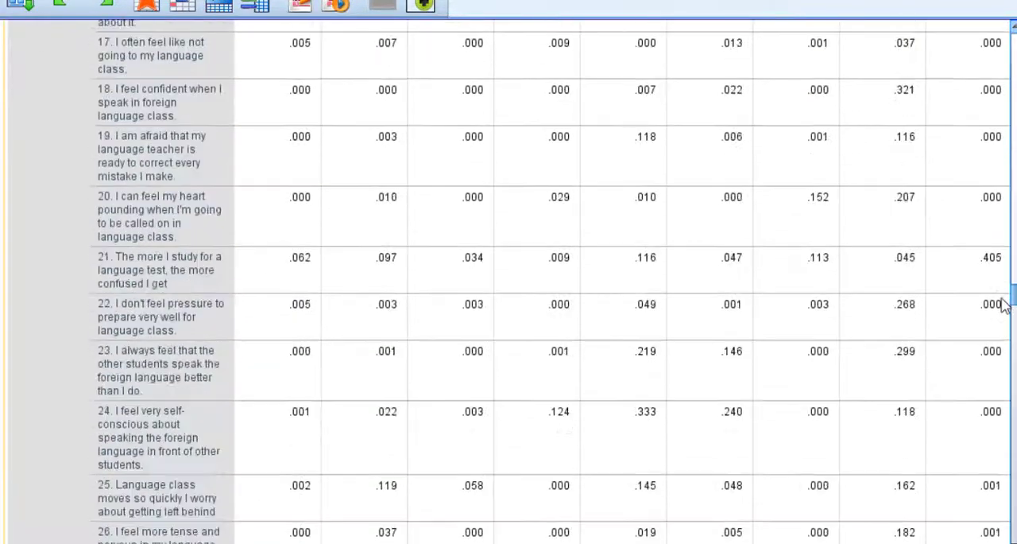
Step: Bring up the KMO and Bartlett's Test table showing KMO .845 and Sig. .000
{"action": "scroll", "scroll_direction": "down", "scroll_amount": 3}
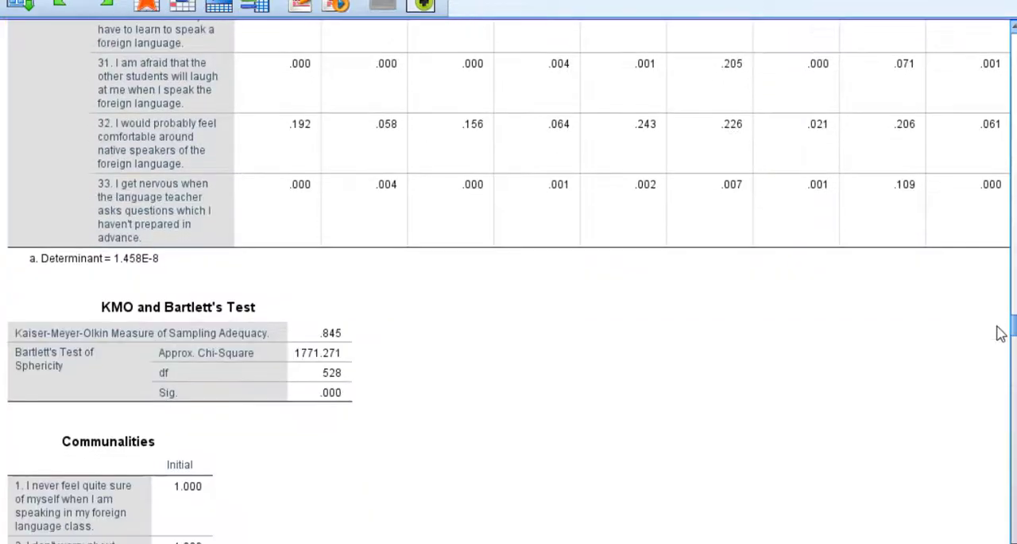
{"action": "scroll", "scroll_direction": "down", "scroll_amount": 3}
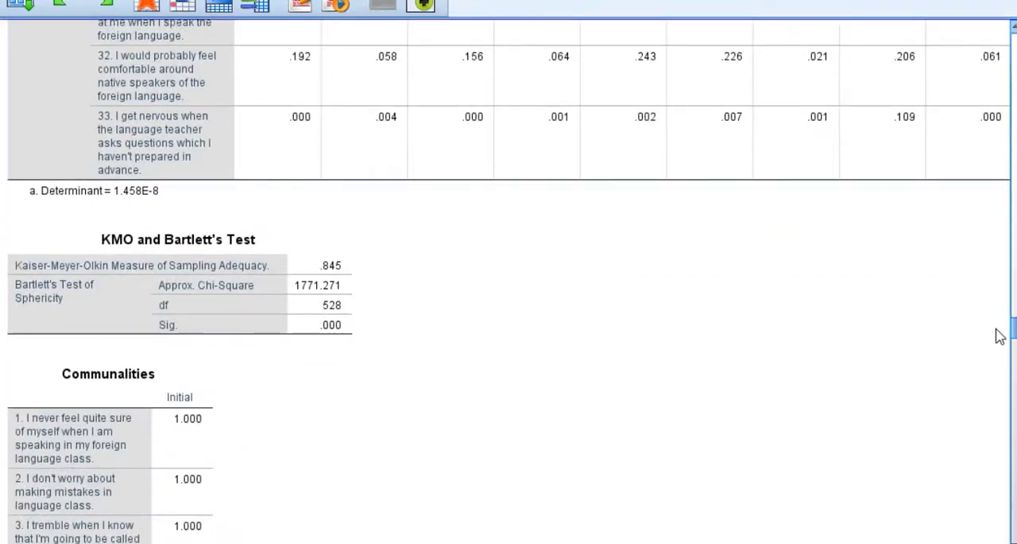
{"action": "scroll", "scroll_direction": "down", "scroll_amount": 3}
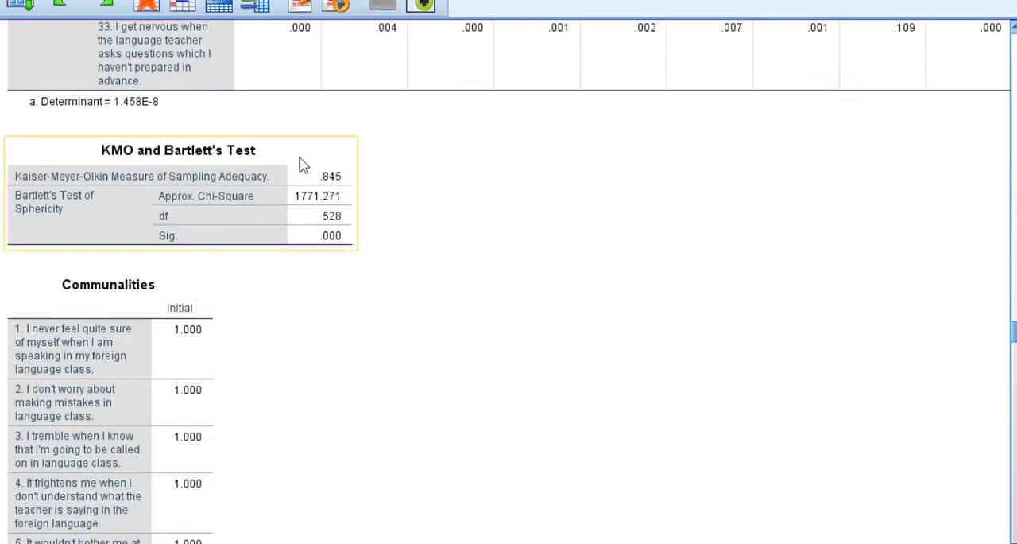
{"action": "mouse_move", "coordinate": [103, 191]}
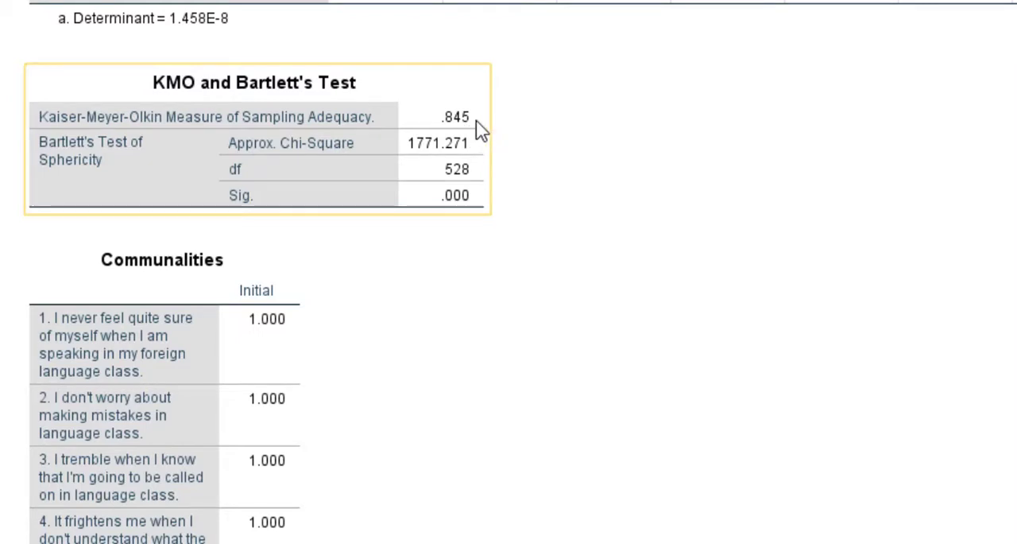
{"action": "mouse_move", "coordinate": [131, 170]}
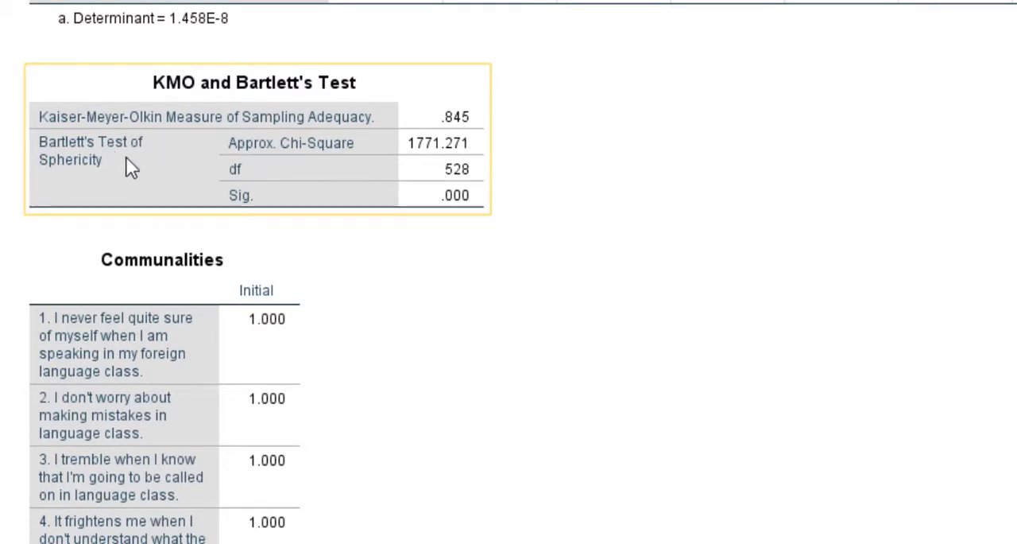
{"action": "mouse_move", "coordinate": [286, 209]}
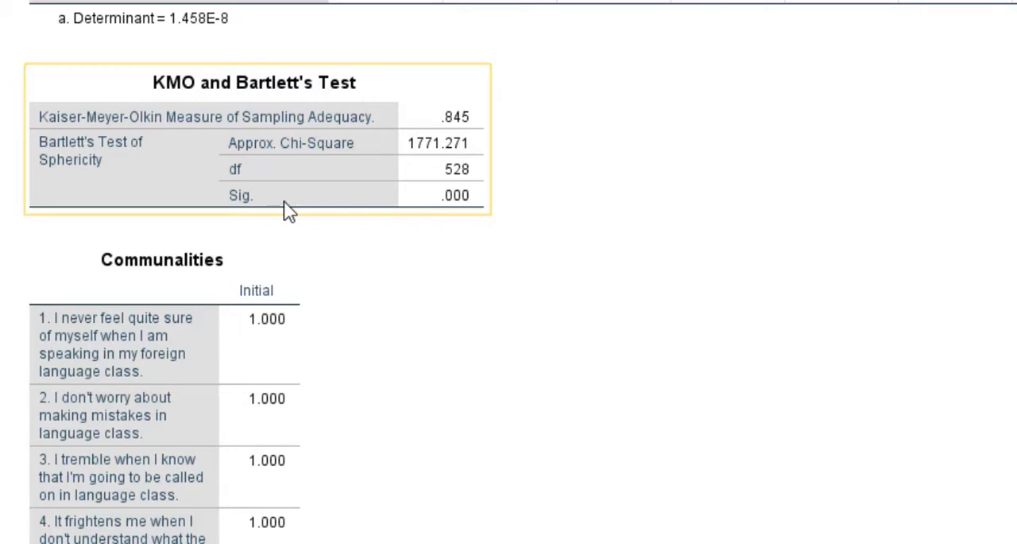
{"action": "mouse_move", "coordinate": [455, 213]}
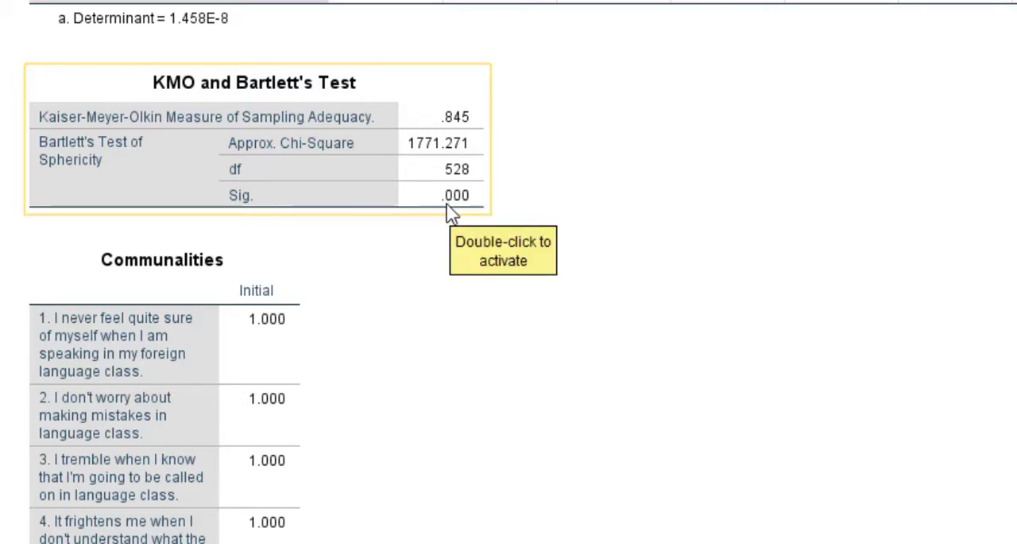
{"action": "mouse_move", "coordinate": [972, 176]}
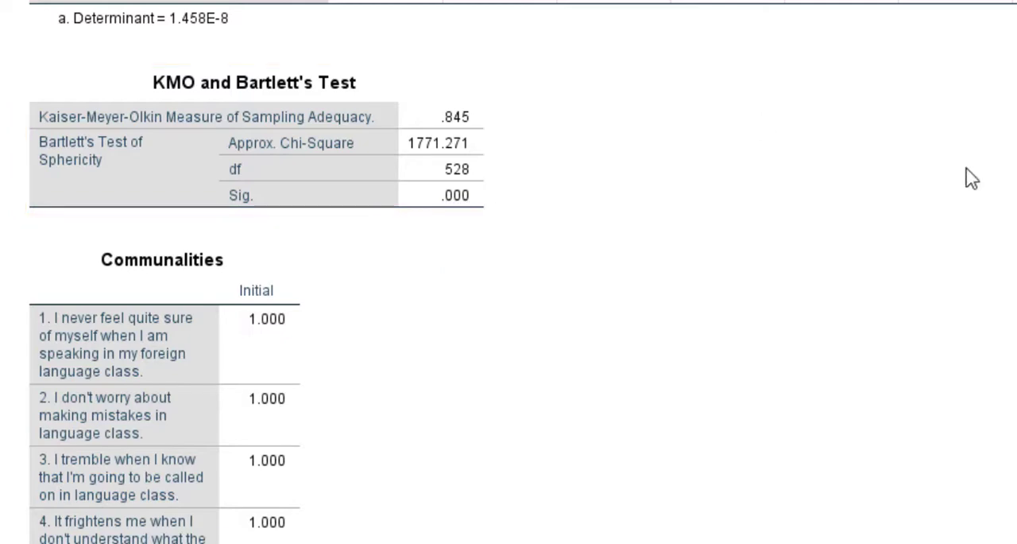
Step: Bring up Total Variance Explained, nine components reaching 67.958% cumulative variance
{"action": "scroll", "scroll_direction": "down", "scroll_amount": 3}
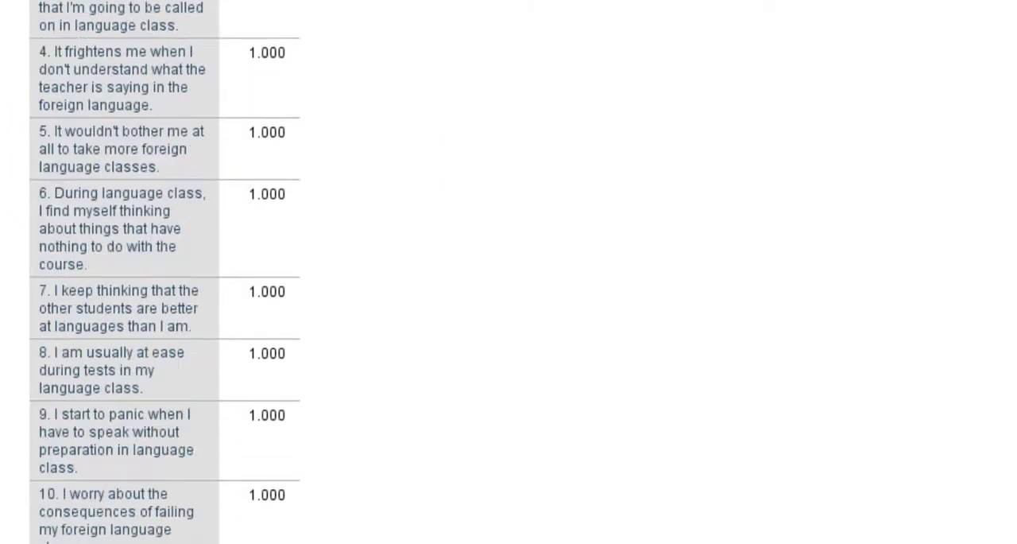
{"action": "scroll", "scroll_direction": "down", "scroll_amount": 3}
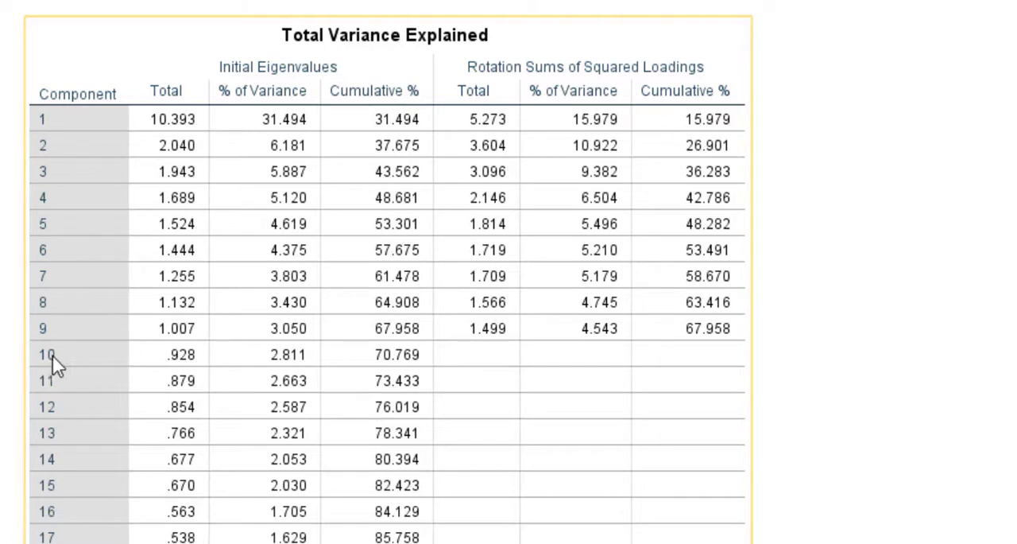
{"action": "mouse_move", "coordinate": [63, 337]}
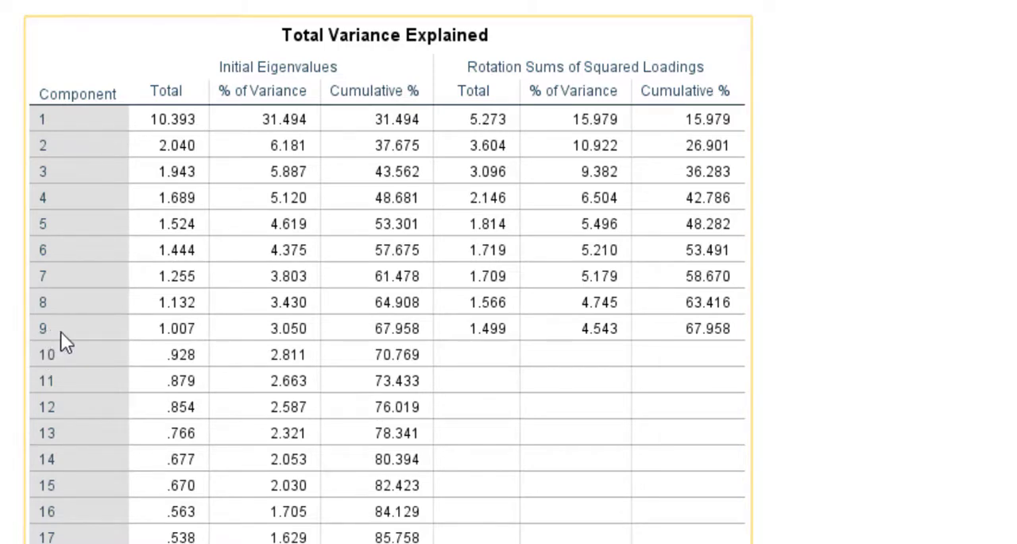
{"action": "mouse_move", "coordinate": [435, 199]}
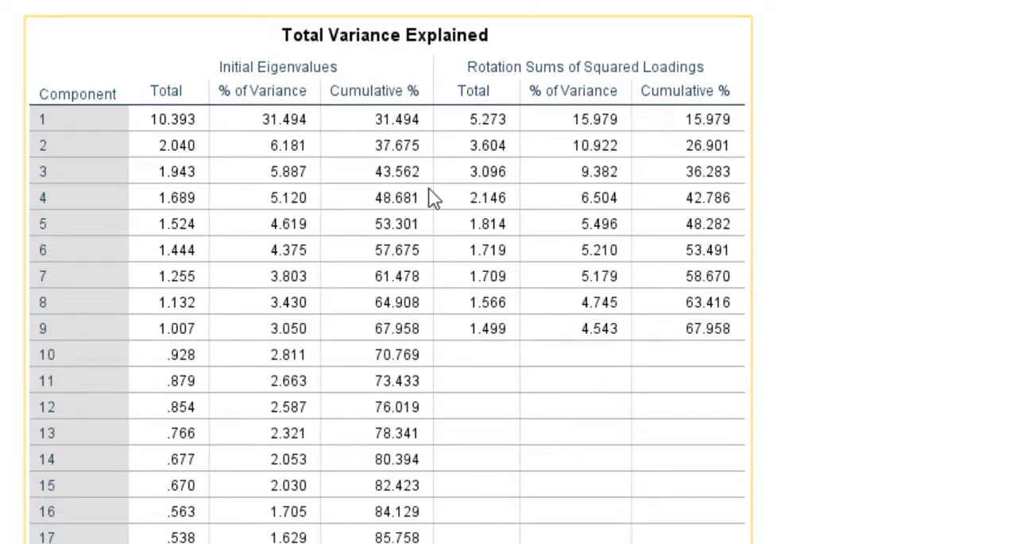
{"action": "mouse_move", "coordinate": [467, 329]}
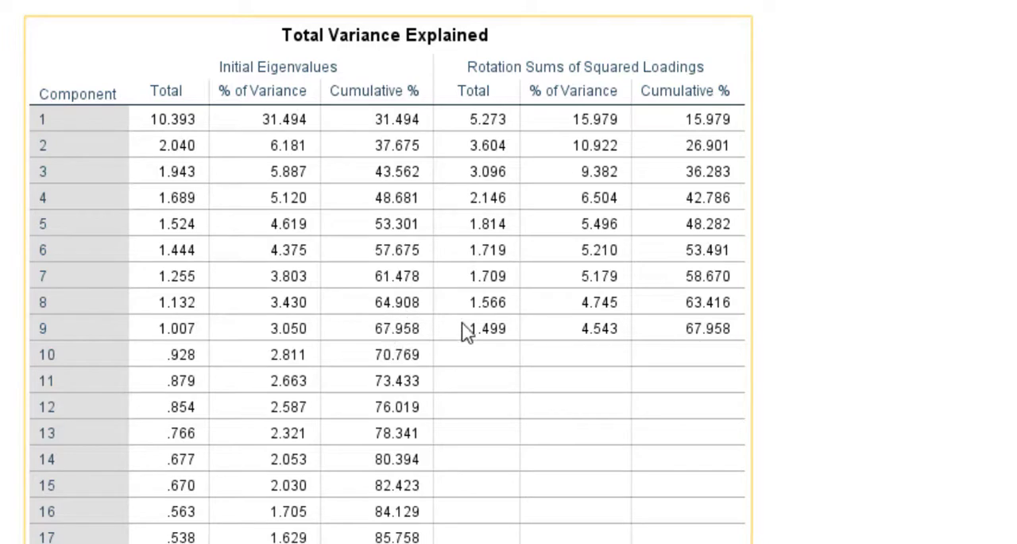
{"action": "mouse_move", "coordinate": [421, 337]}
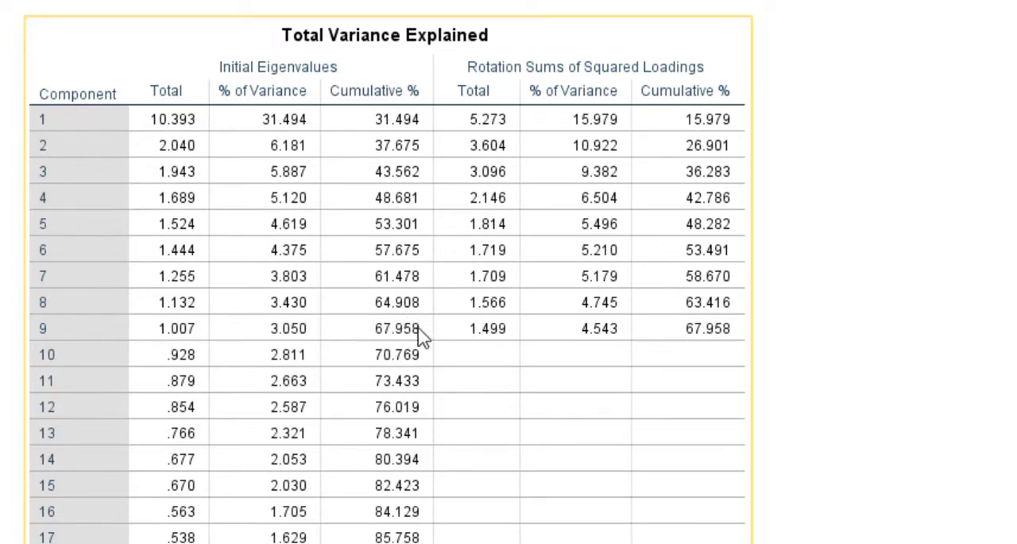
{"action": "mouse_move", "coordinate": [395, 347]}
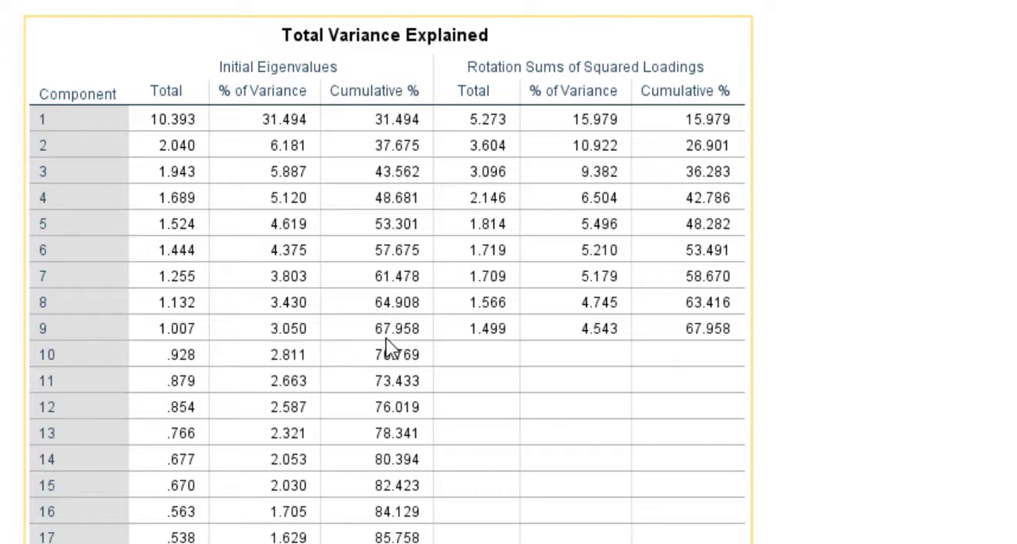
{"action": "mouse_move", "coordinate": [699, 350]}
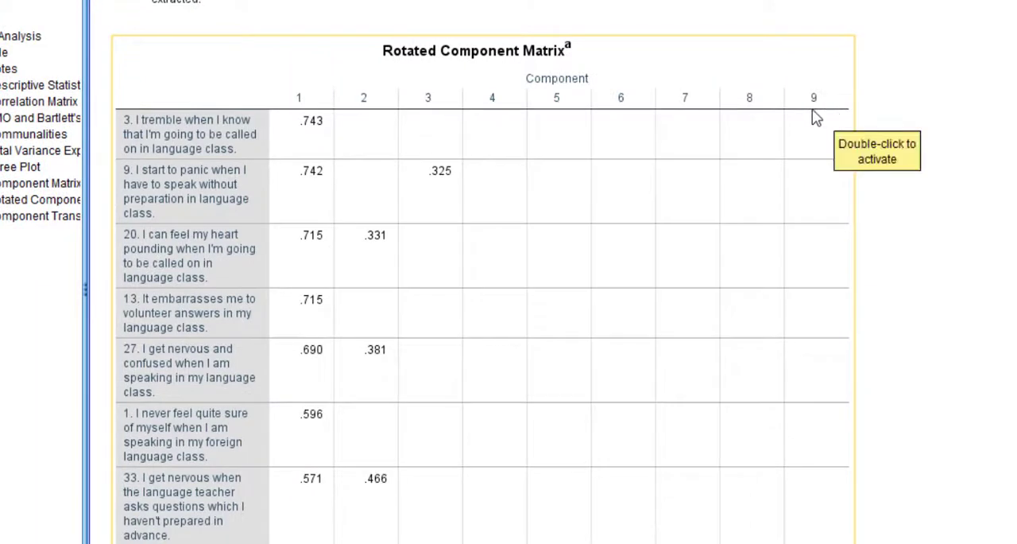
{"action": "mouse_move", "coordinate": [245, 157]}
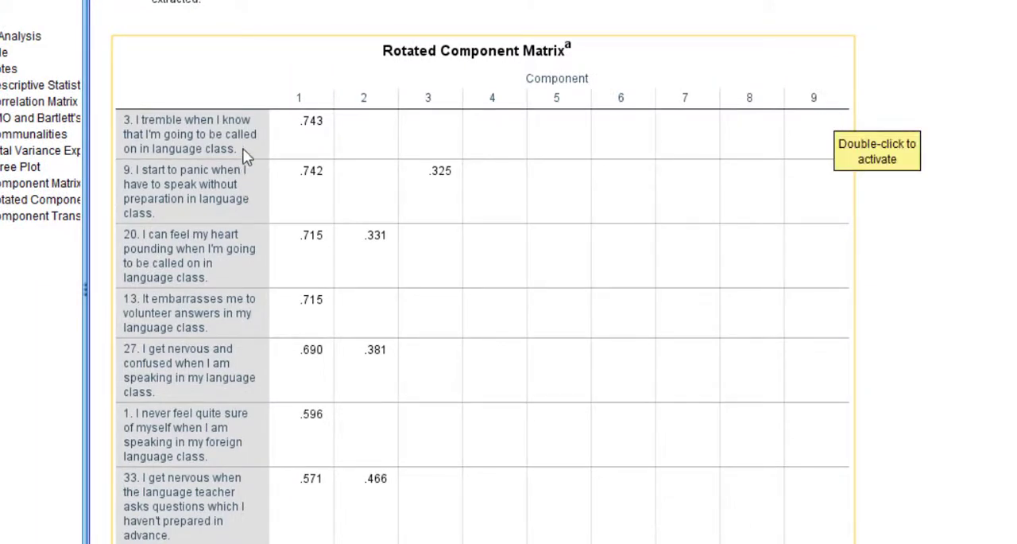
{"action": "mouse_move", "coordinate": [305, 149]}
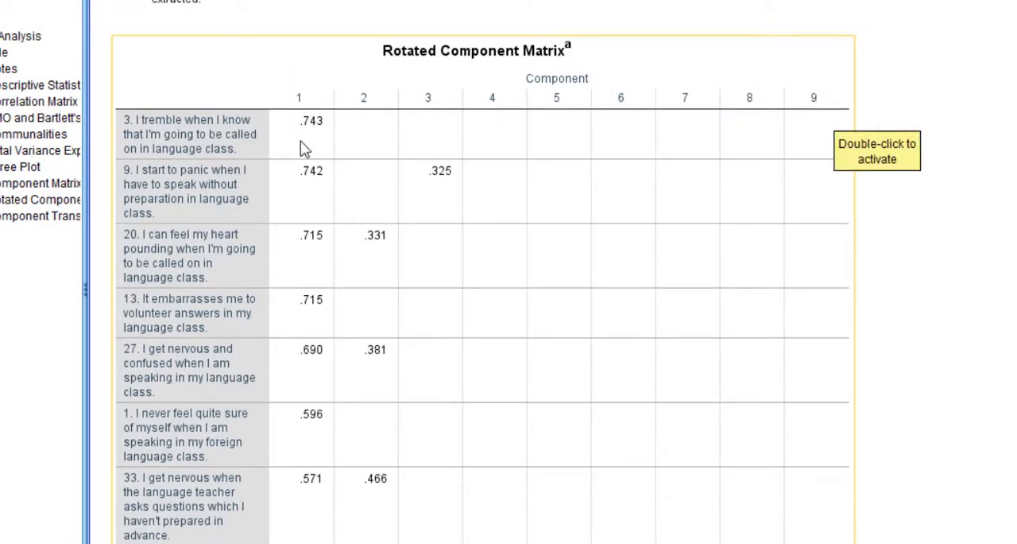
{"action": "mouse_move", "coordinate": [299, 518]}
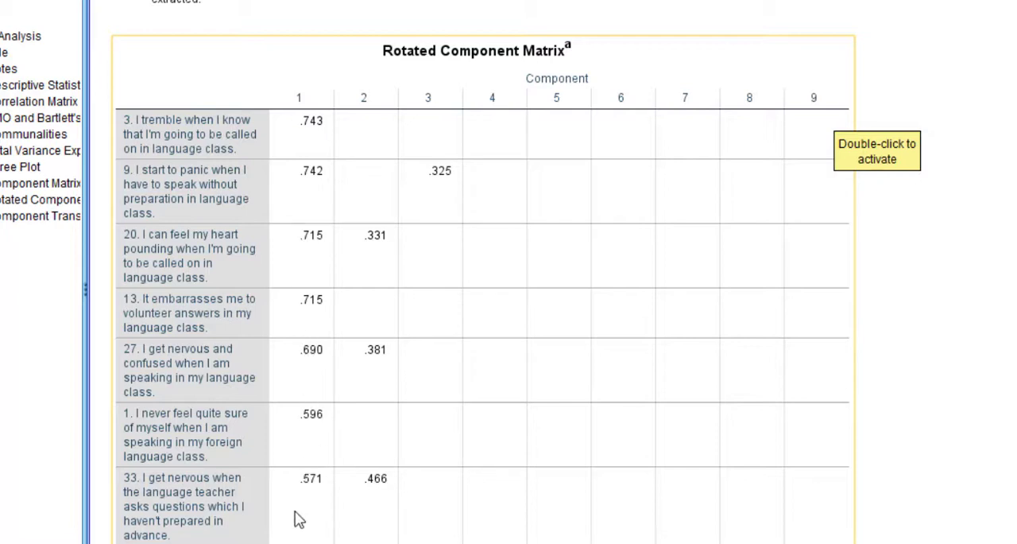
{"action": "mouse_move", "coordinate": [187, 267]}
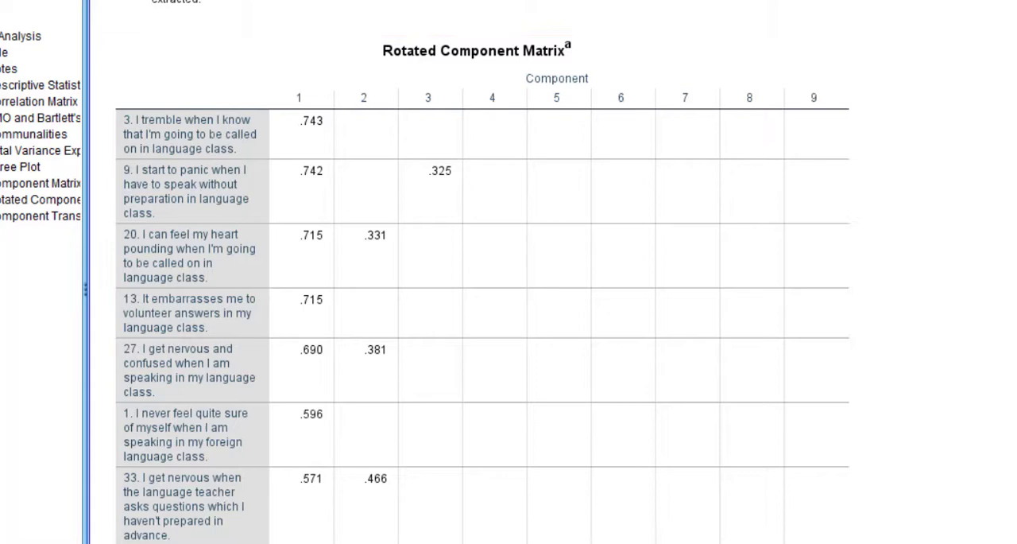
Step: Move through the remaining rotated loadings to the Component Transformation Matrix (12 iterations)
{"action": "scroll", "scroll_direction": "down", "scroll_amount": 3}
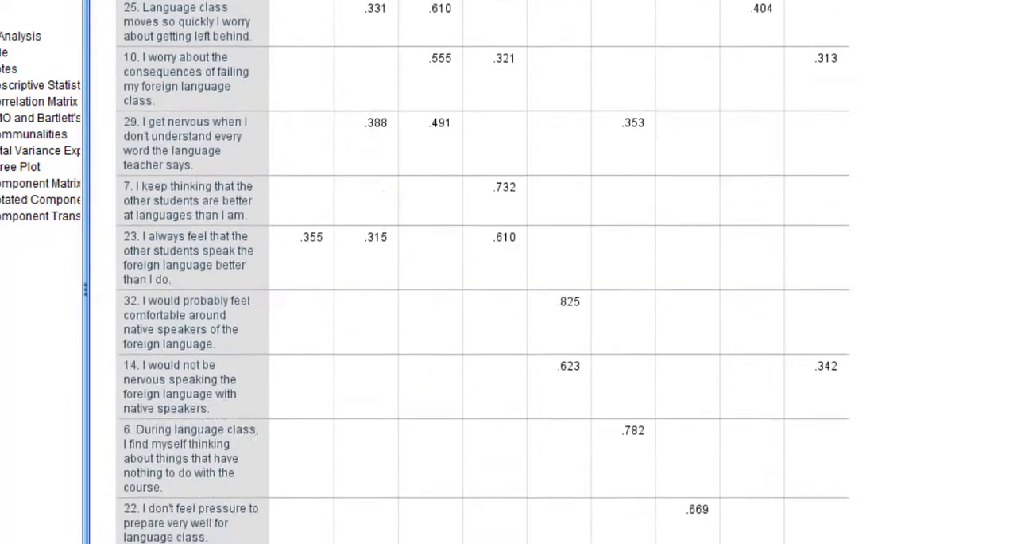
{"action": "scroll", "scroll_direction": "down", "scroll_amount": 3}
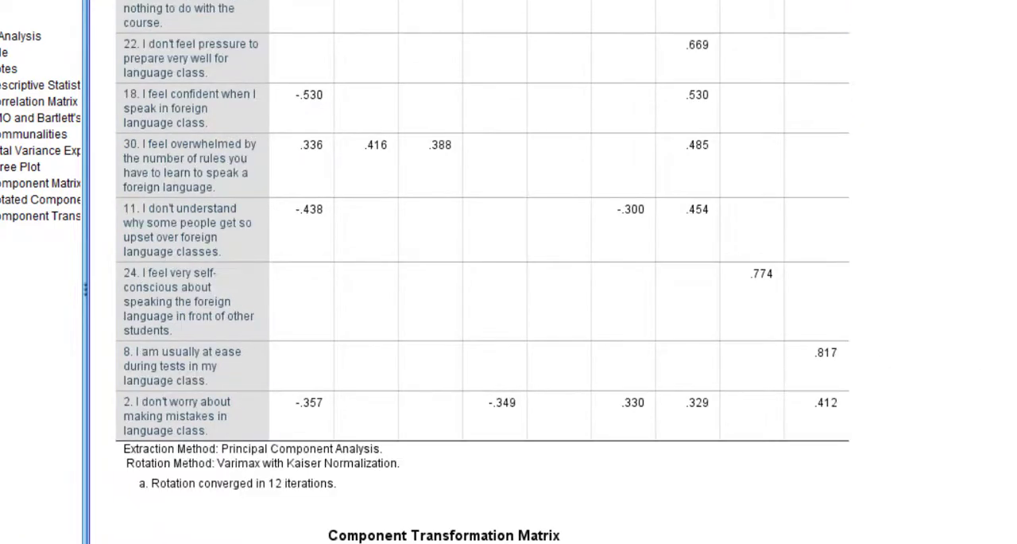
{"action": "scroll", "scroll_direction": "down", "scroll_amount": 3}
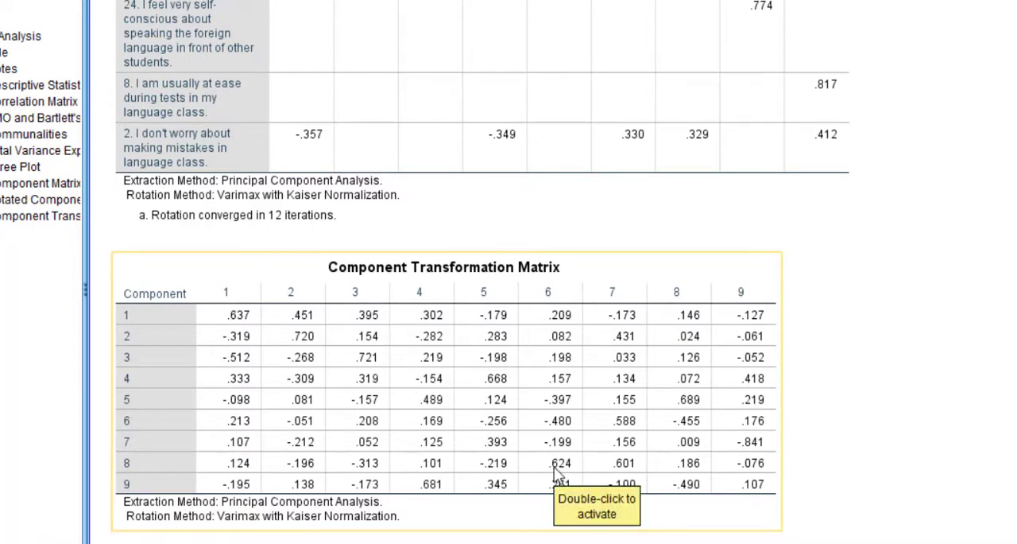
{"action": "mouse_move", "coordinate": [550, 378]}
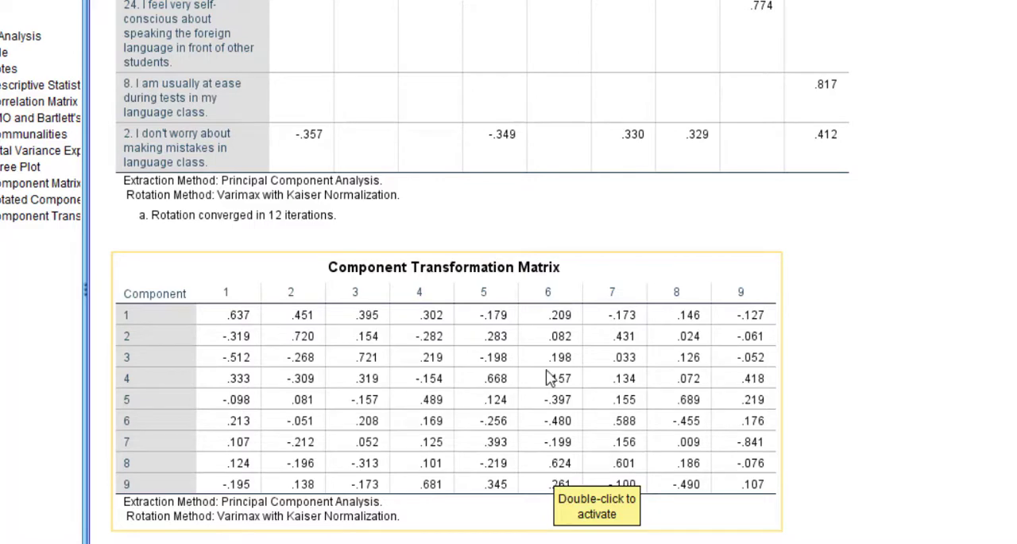